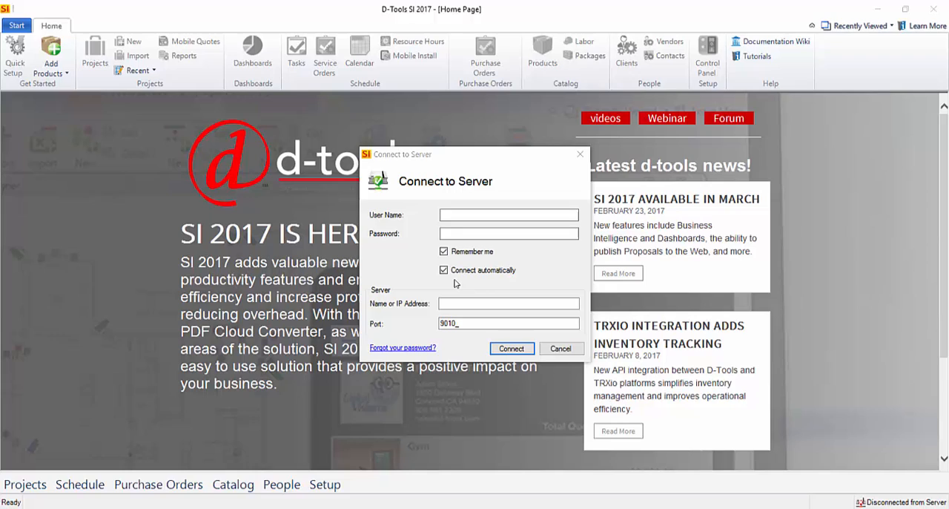
mouse_move(472, 285)
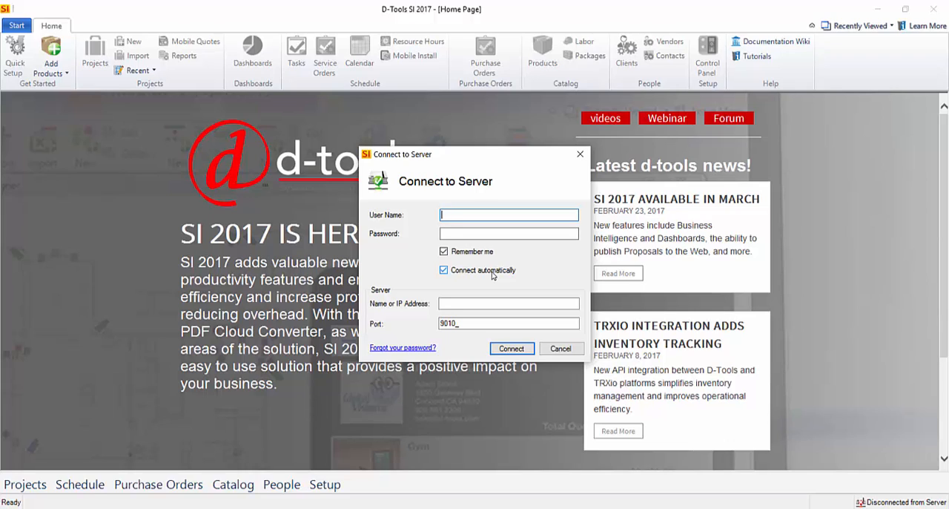
click(509, 214)
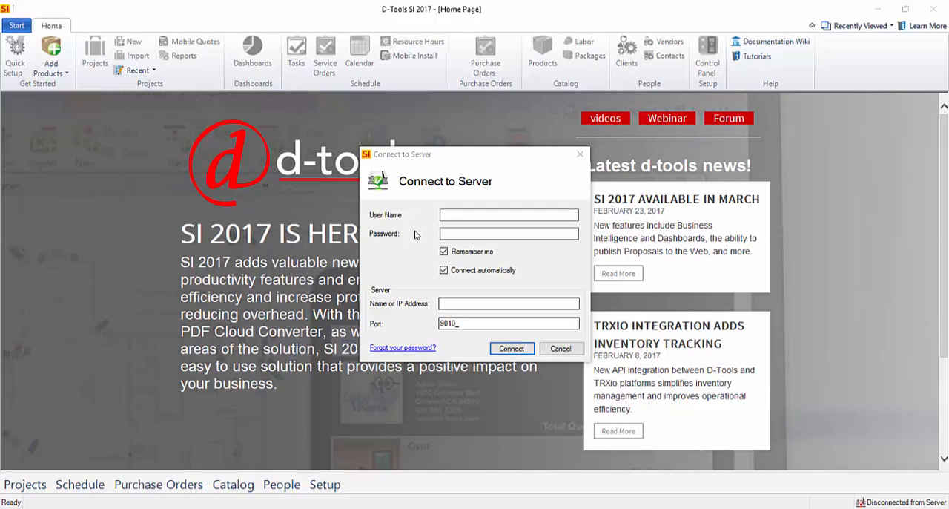
mouse_move(419, 263)
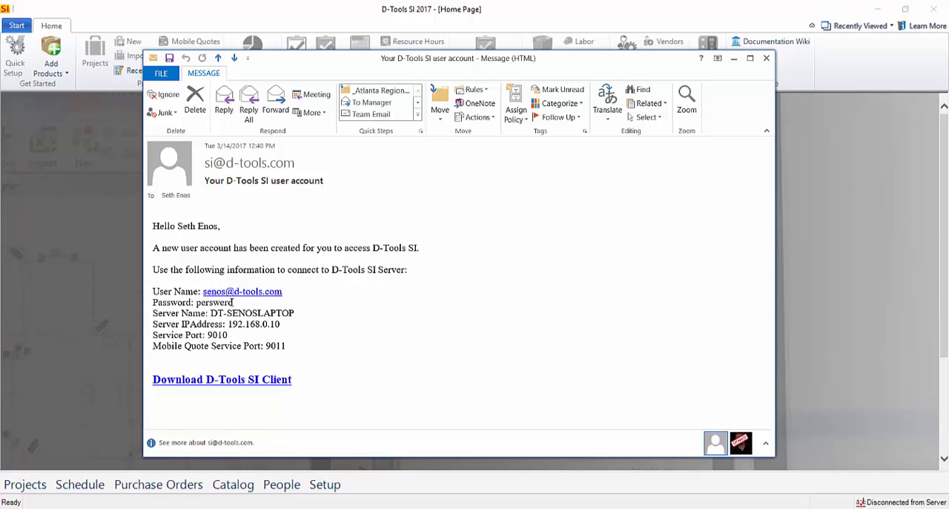
mouse_move(327, 337)
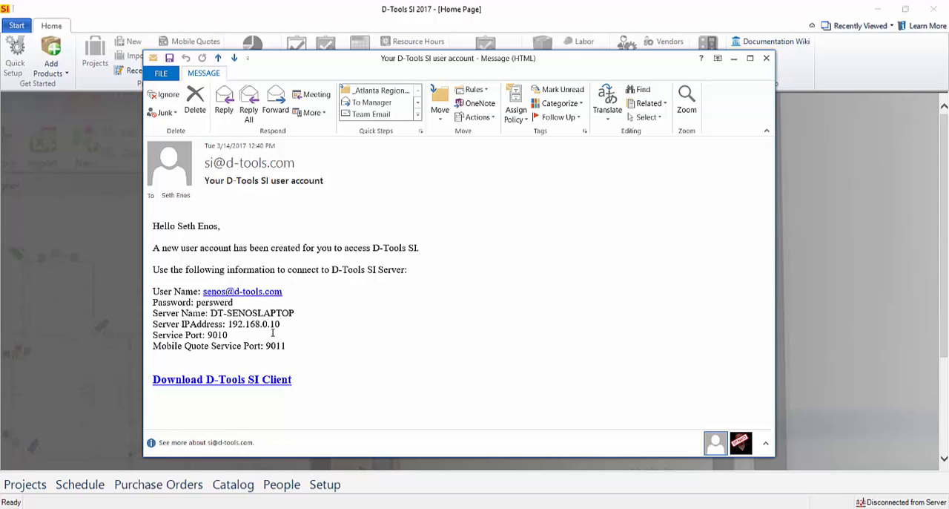
mouse_move(380, 333)
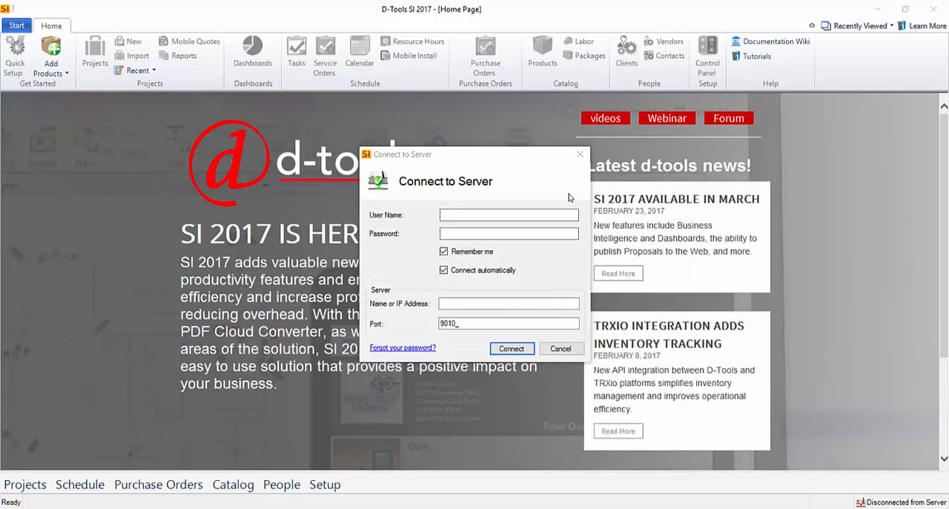
click(508, 214)
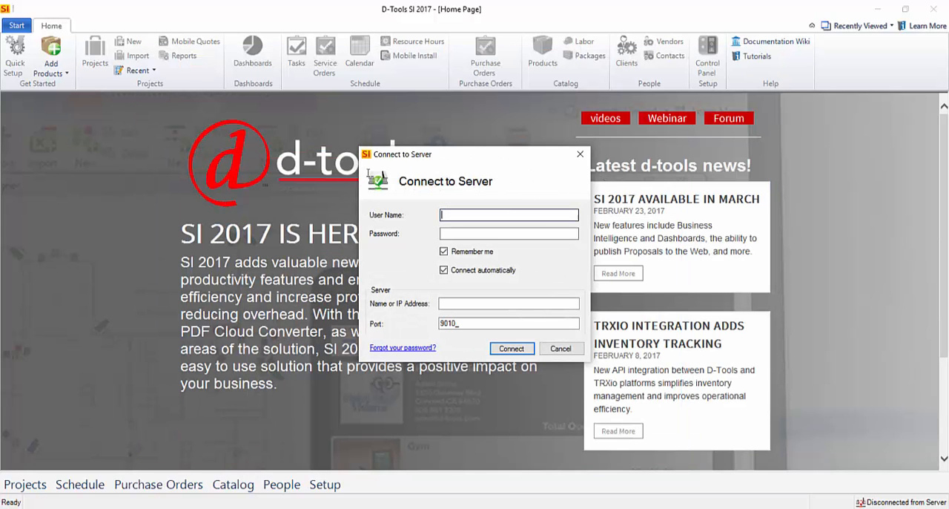
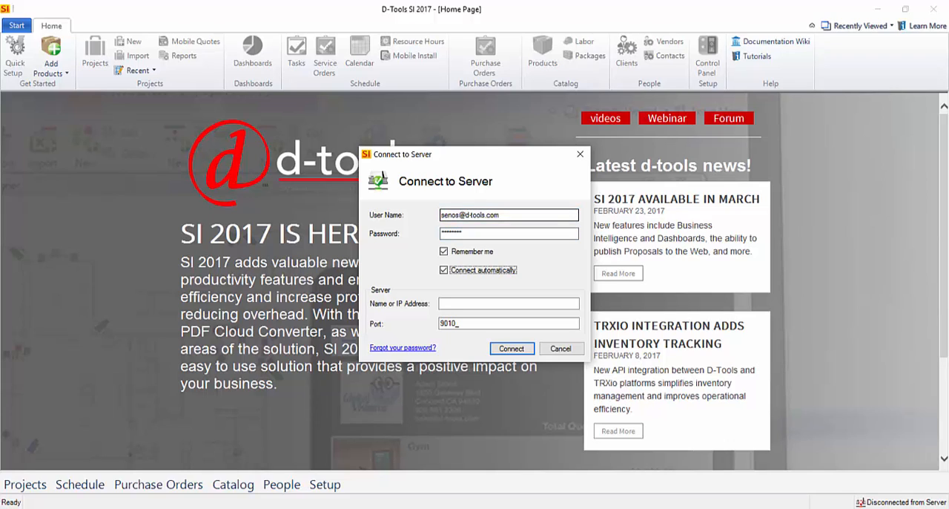
text(DT-SENOSLAPTOP)
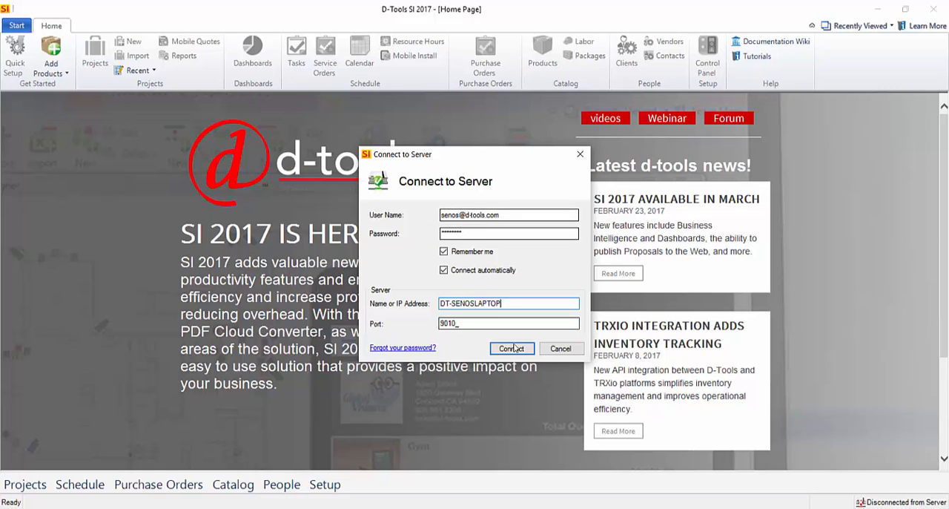
click(511, 349)
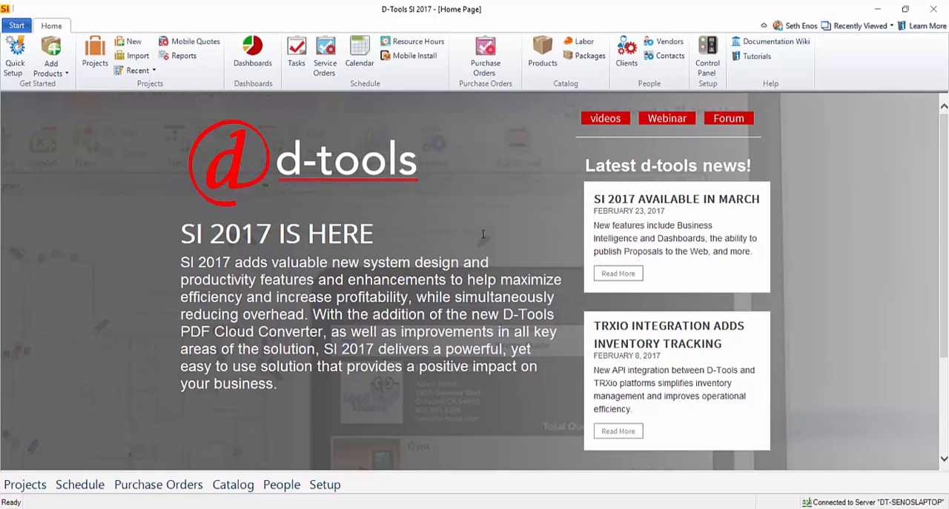